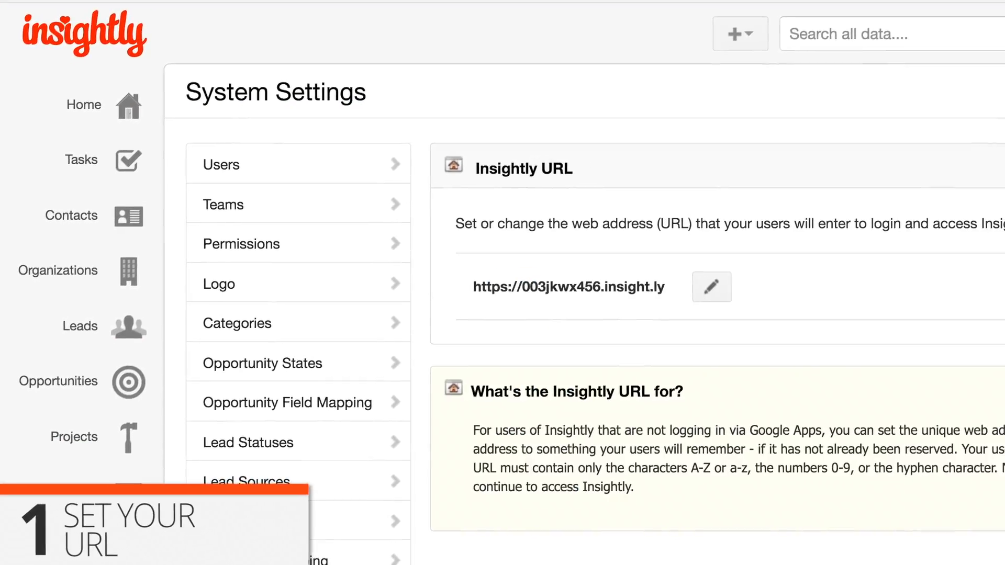
Set the Insightly web address to heartlandwinds and save the heartlandwinds.jpg company logo
text(heartlandwinds)
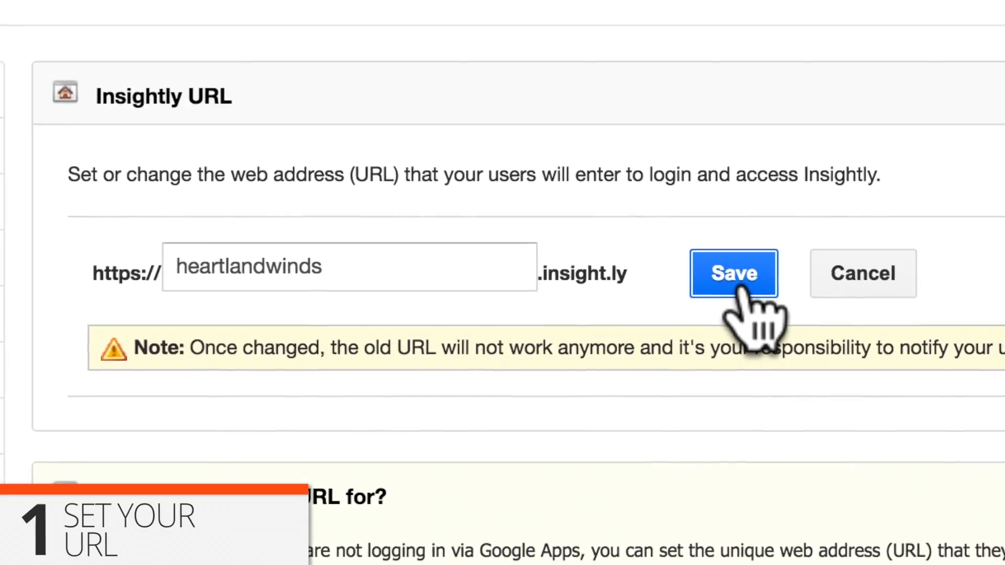
click(733, 274)
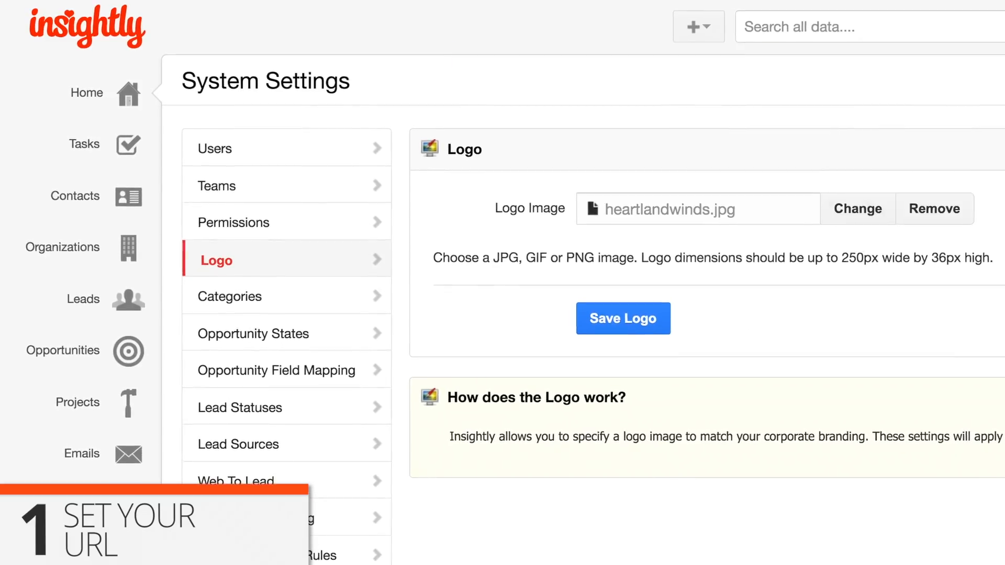
click(622, 319)
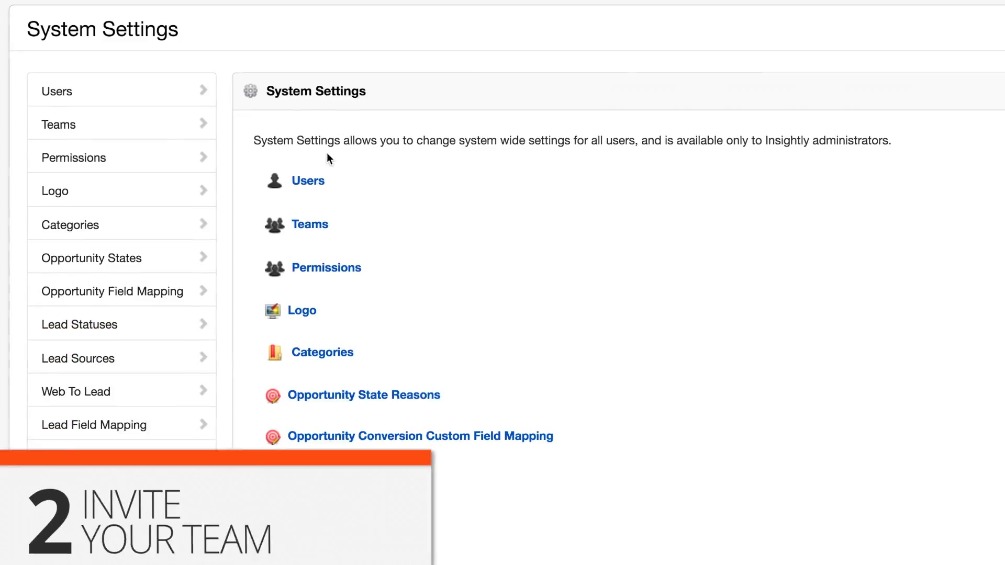
click(308, 180)
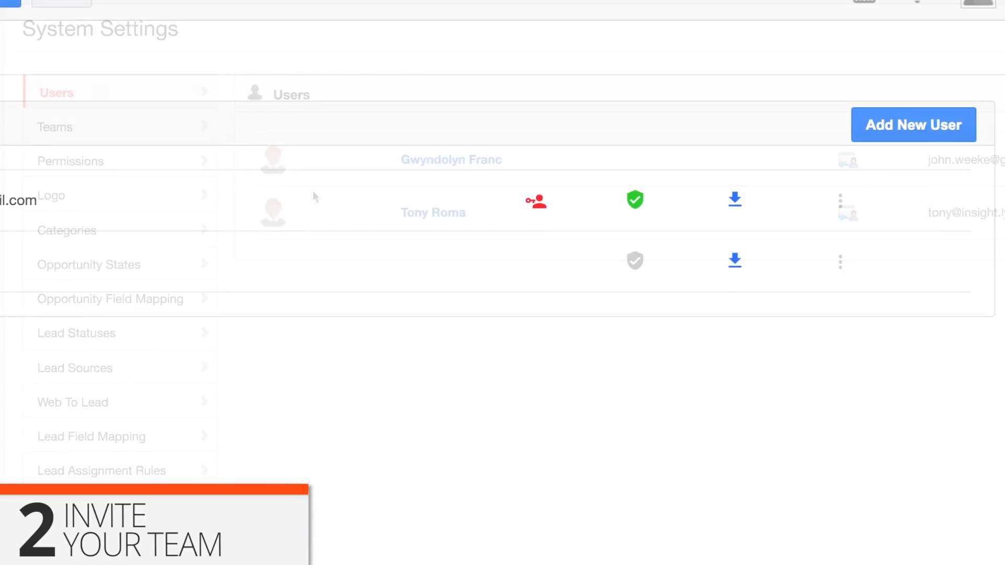
click(913, 125)
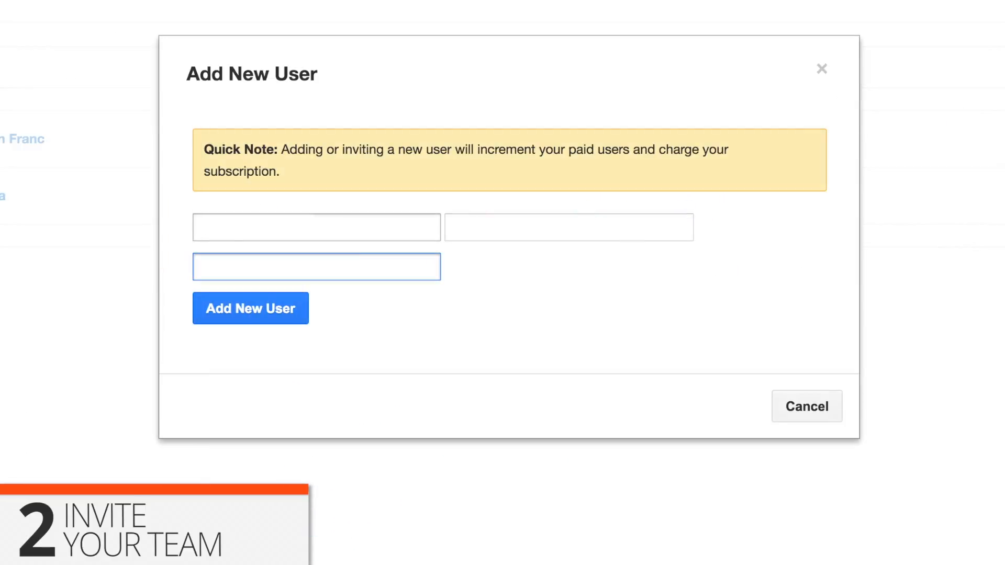
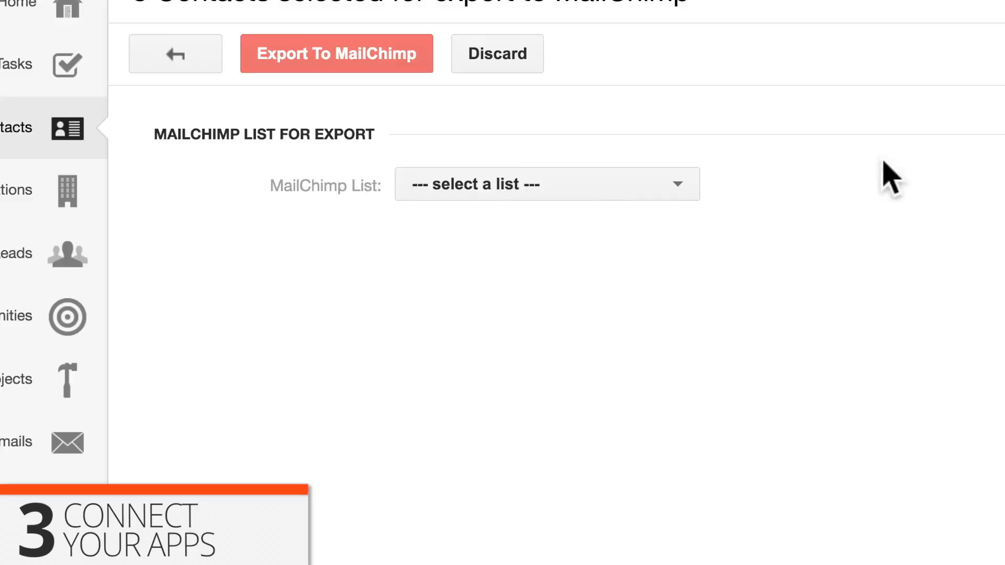
Open the MailChimp List dropdown on the Export To MailChimp page
click(547, 184)
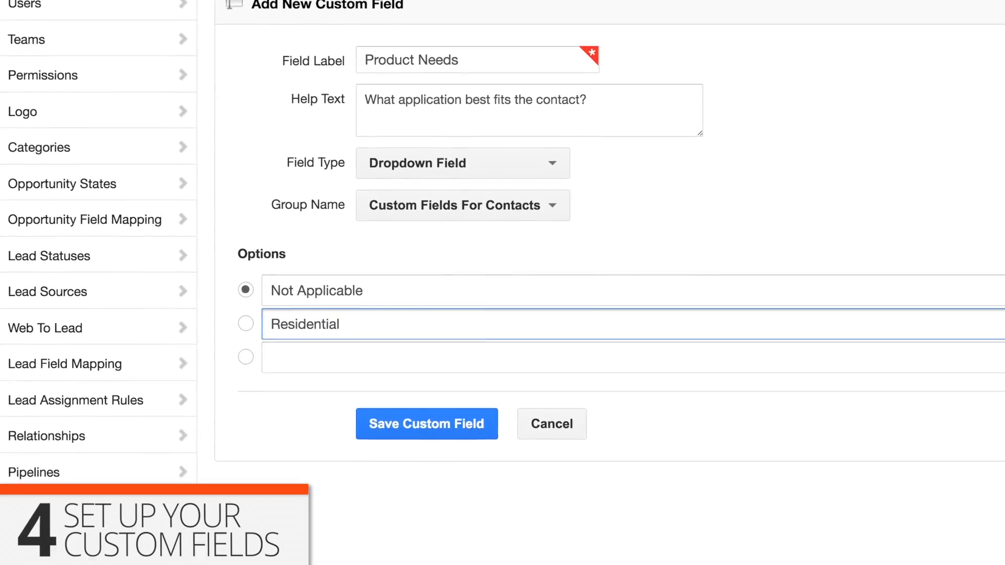
Add 'Both' as an option value for the Product Needs dropdown field
text(Both)
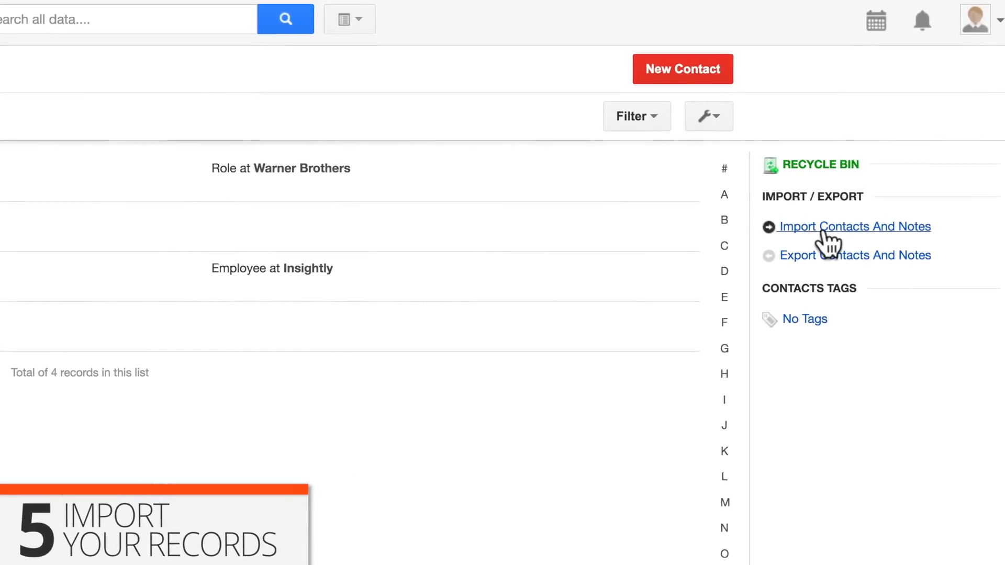
Choose importing contacts from a CSV file and bring up the file chooser
click(854, 226)
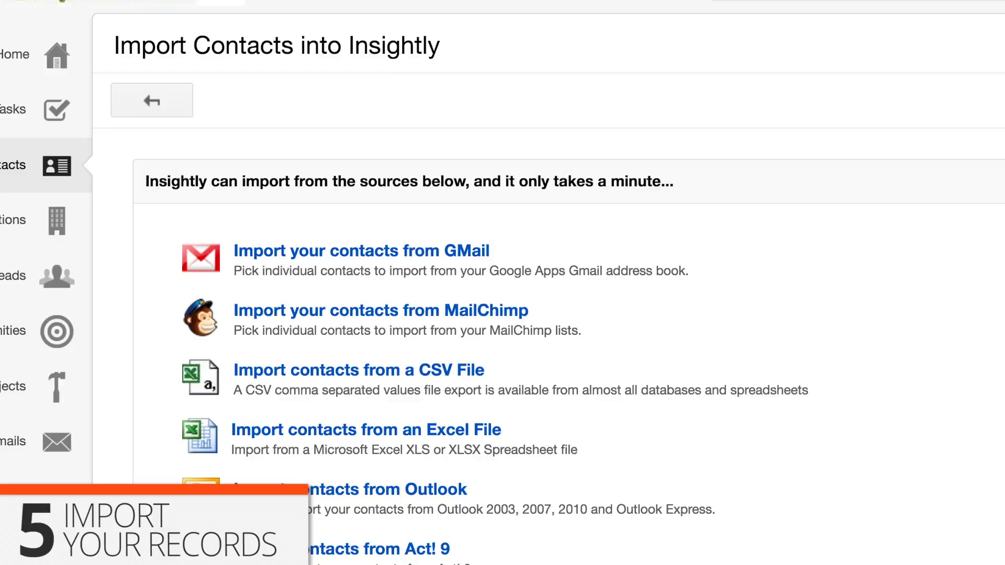
scroll(down, 3)
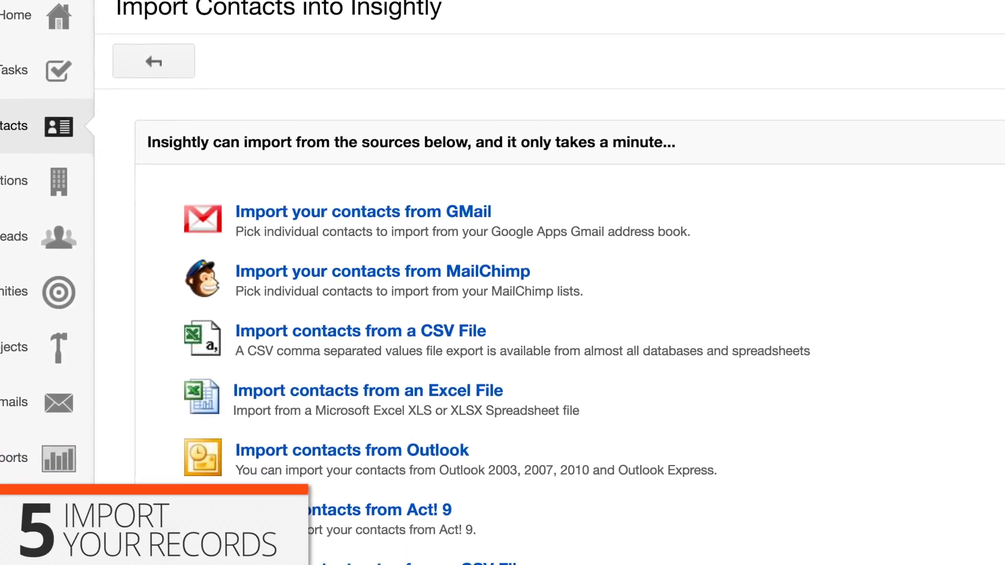
scroll(down, 3)
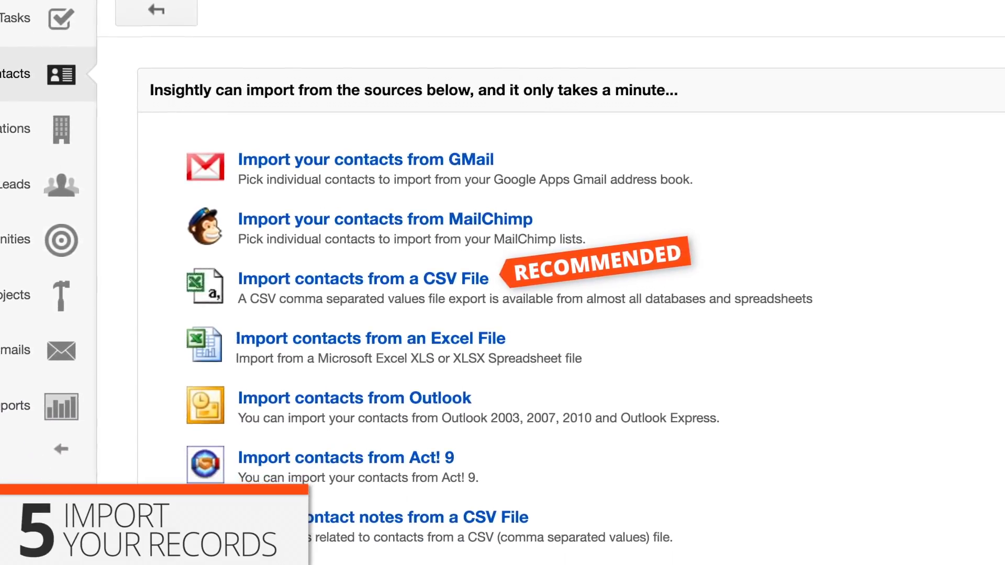
click(362, 278)
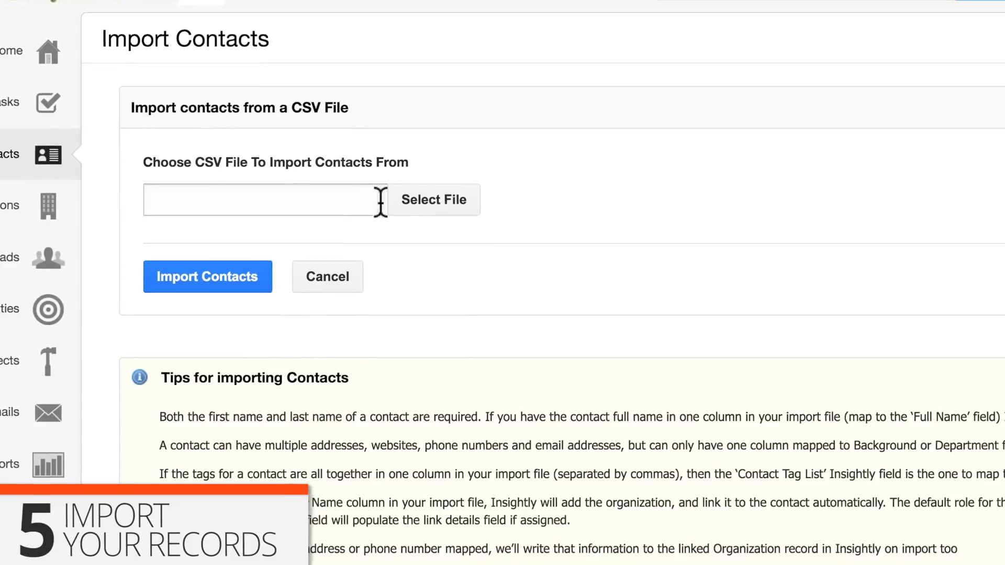
click(433, 199)
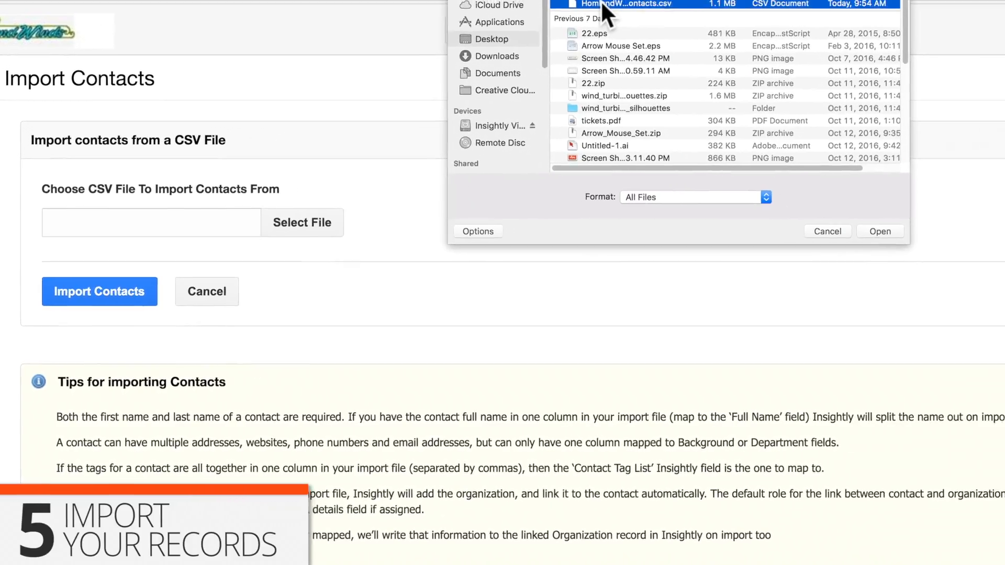
Open the contacts CSV file and review the Import File Mapping page
click(879, 231)
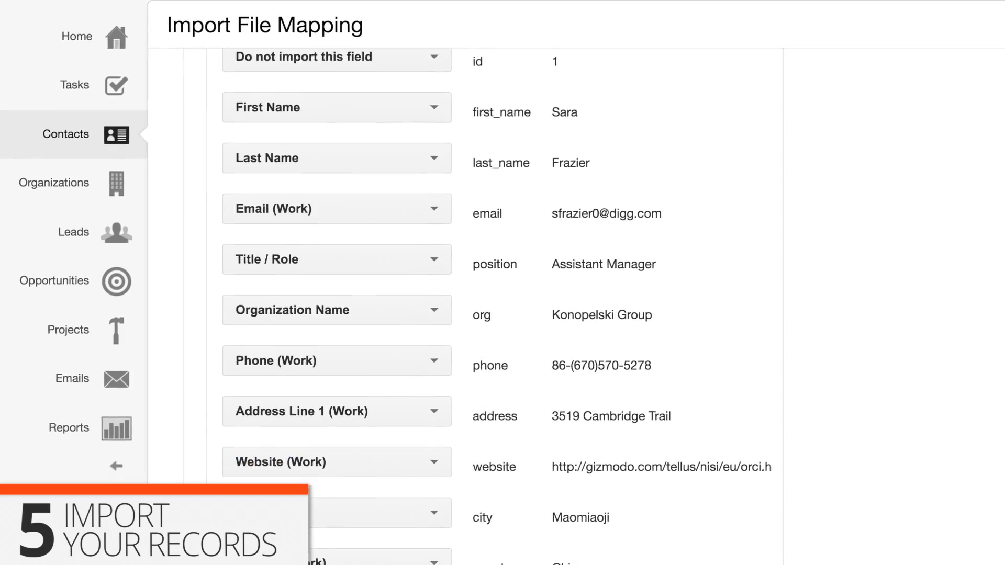
scroll(down, 3)
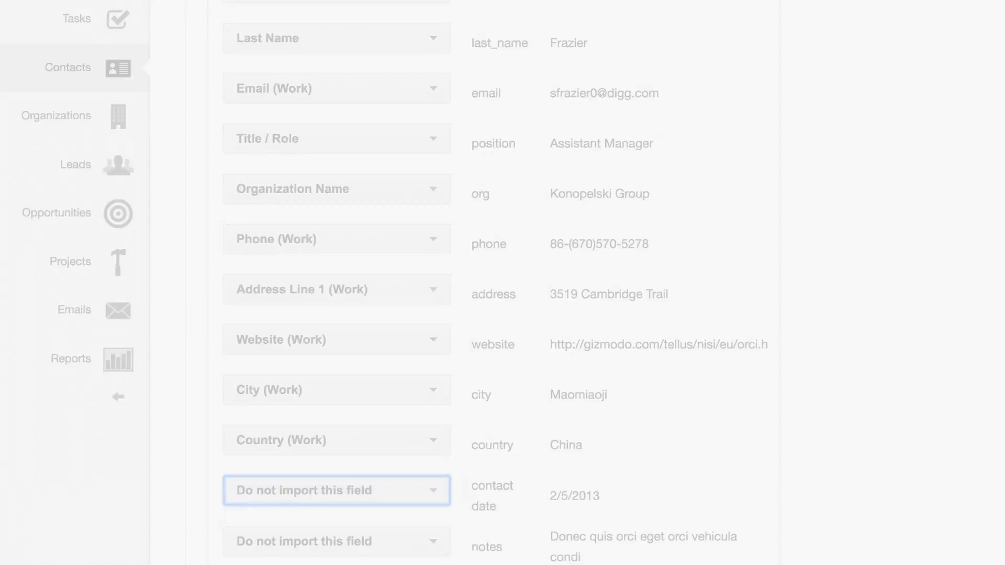